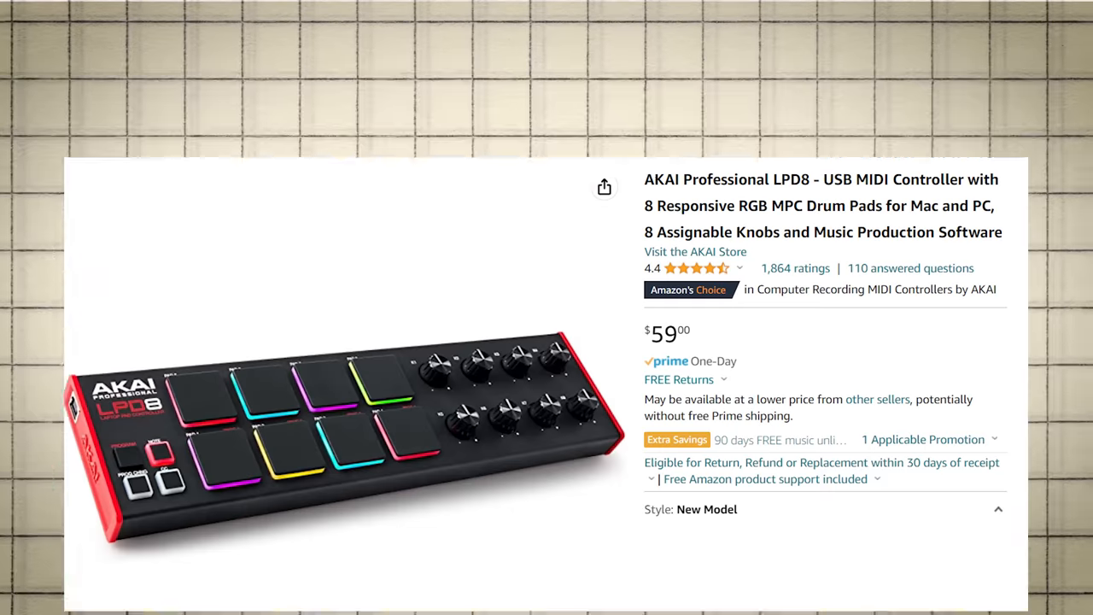
pyautogui.scroll(-3)
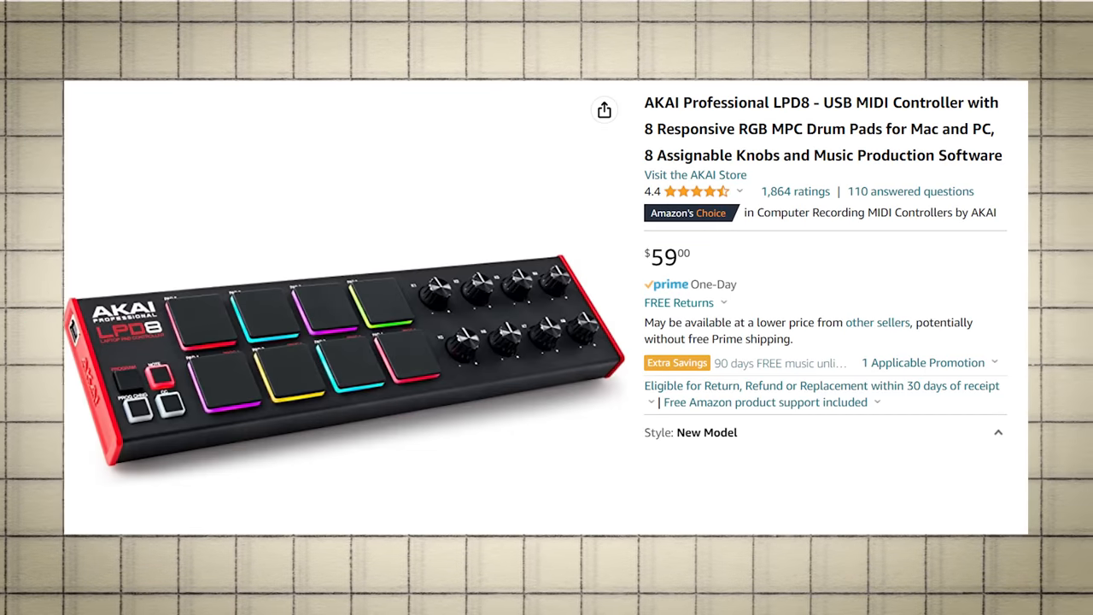